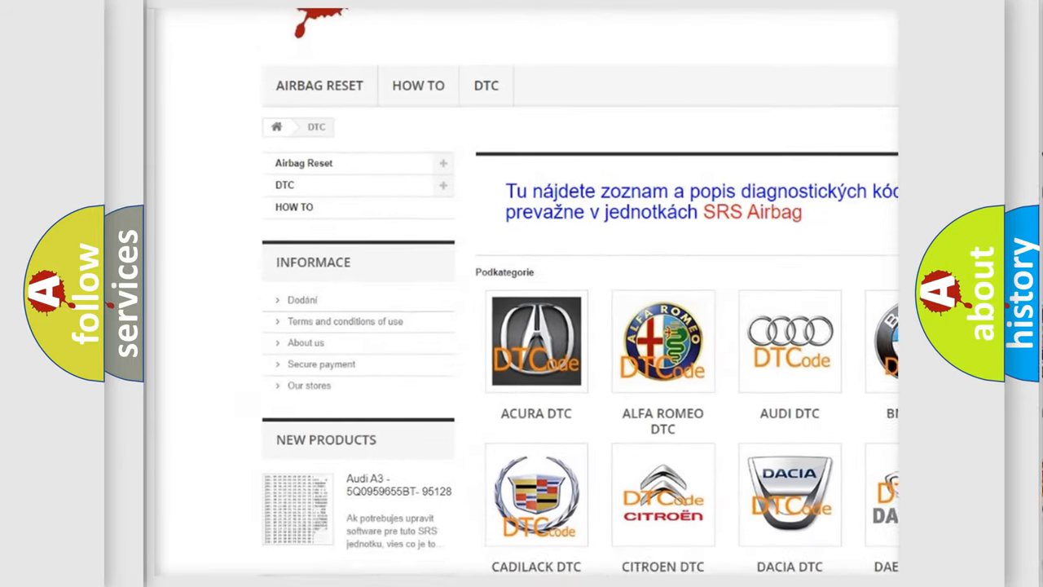
pyautogui.scroll(-3)
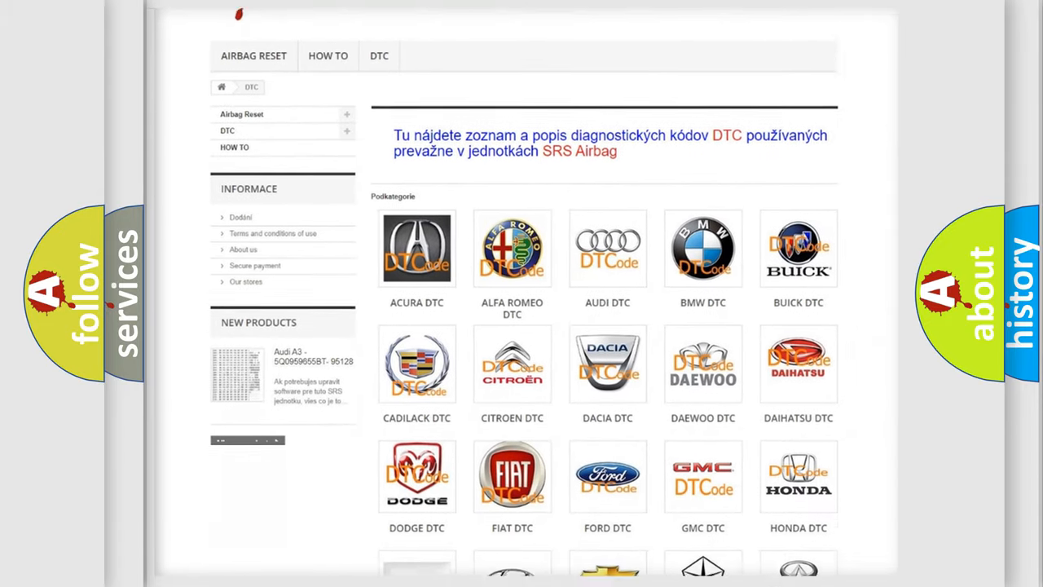
pyautogui.scroll(-3)
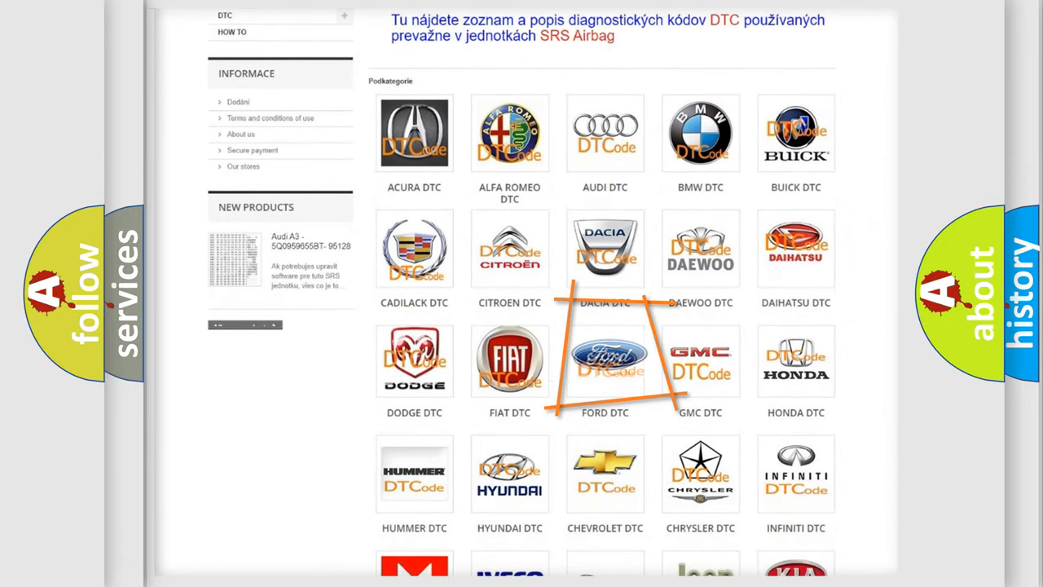